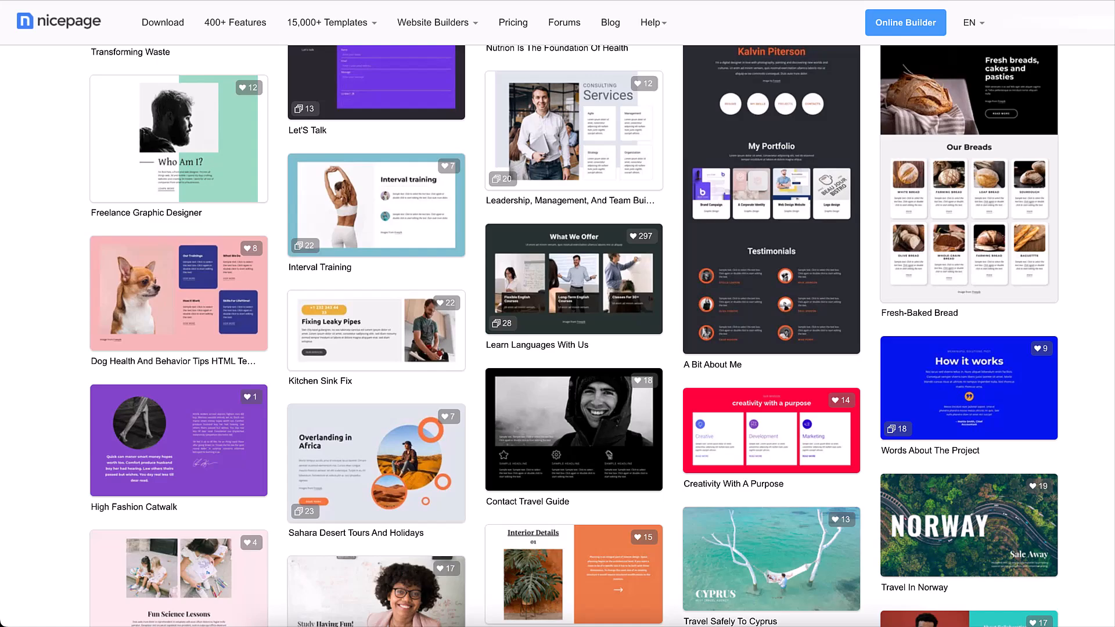
Step: Browse the grid layout presets, try a three-row layout on tablet preview, then discard it
scroll(down, 3)
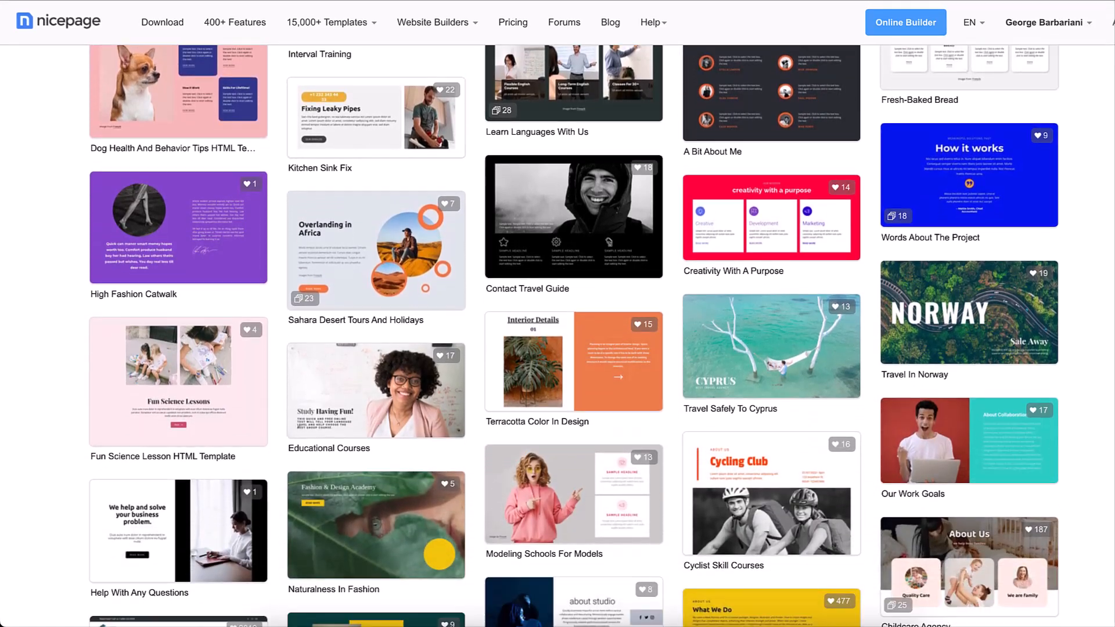
scroll(down, 3)
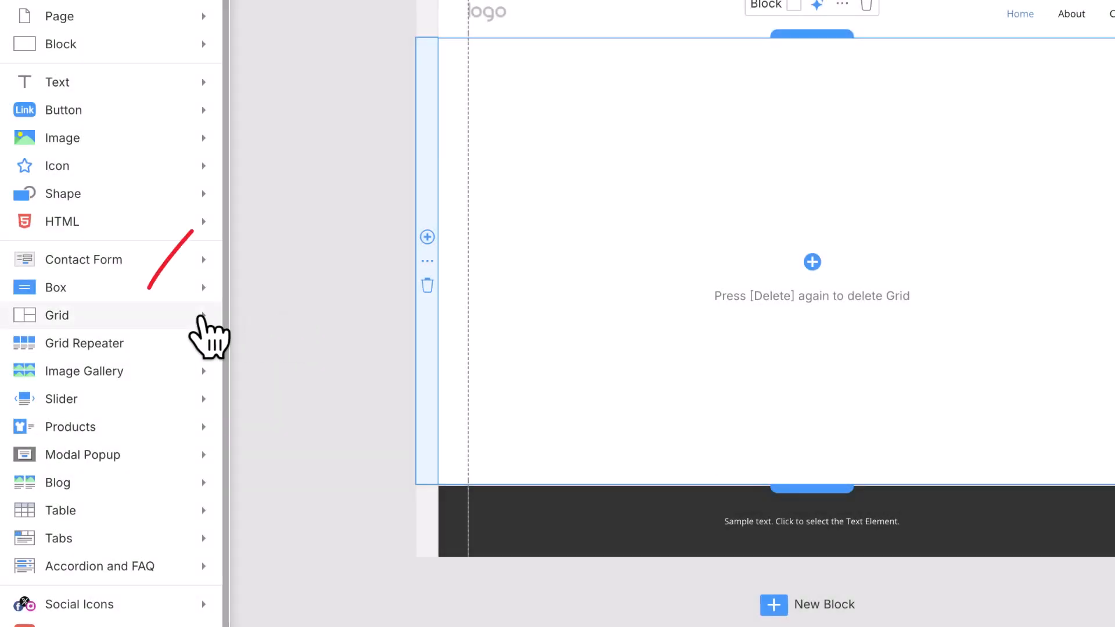
click(57, 314)
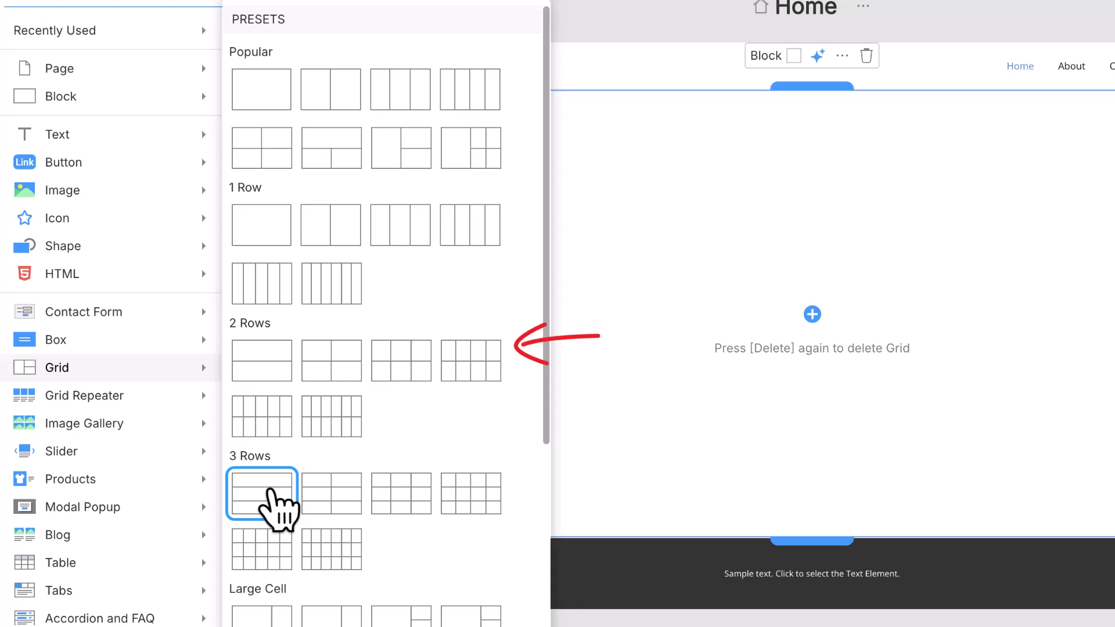
click(261, 492)
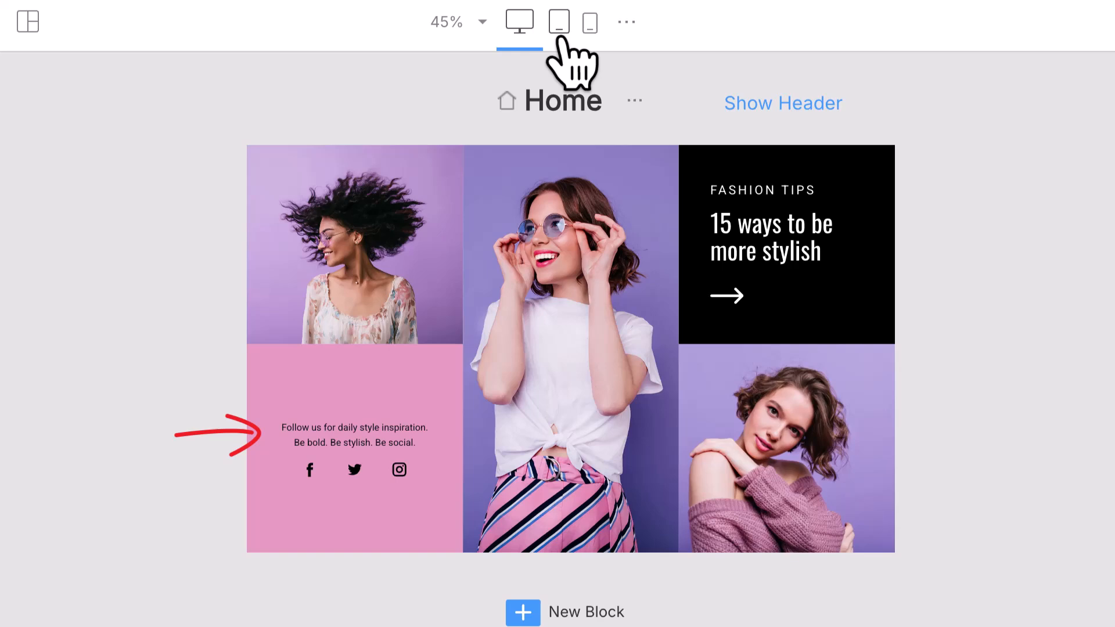
click(557, 21)
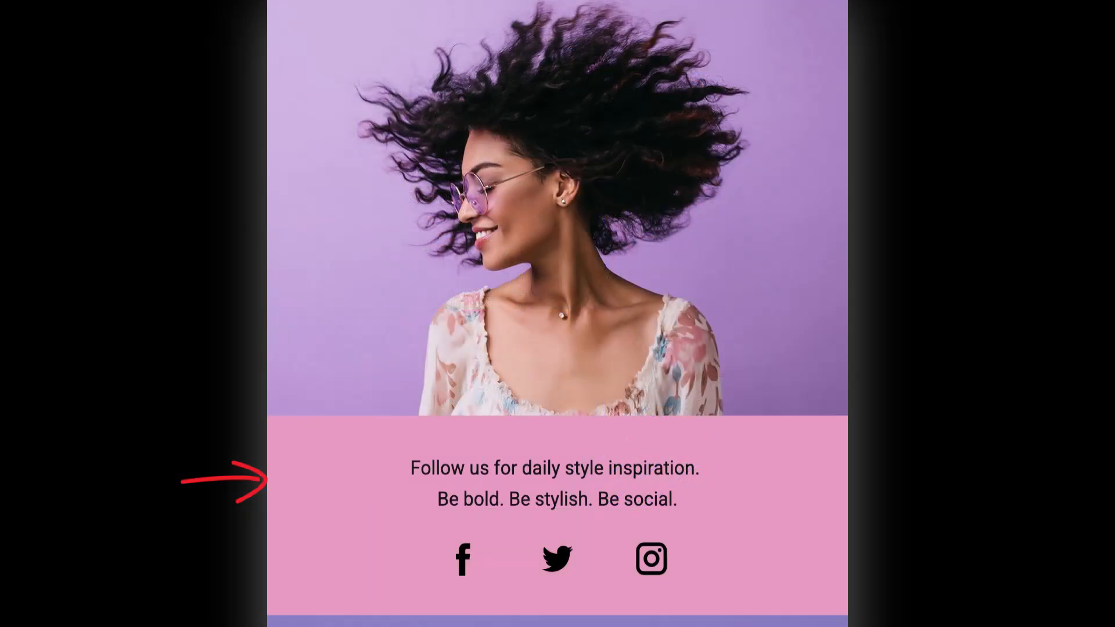
scroll(down, 3)
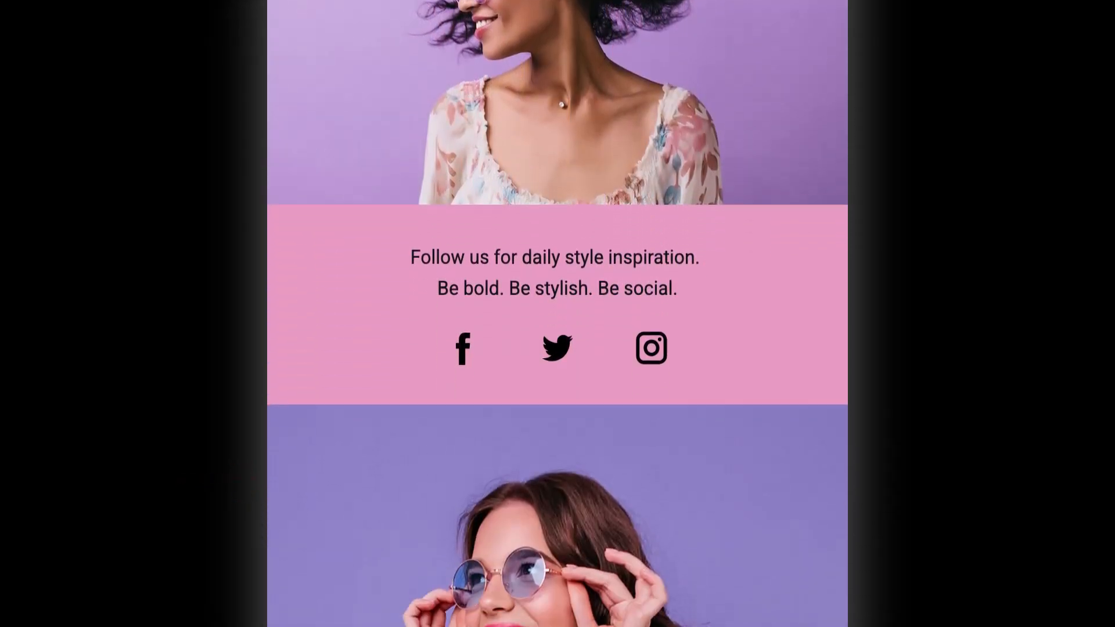
scroll(down, 3)
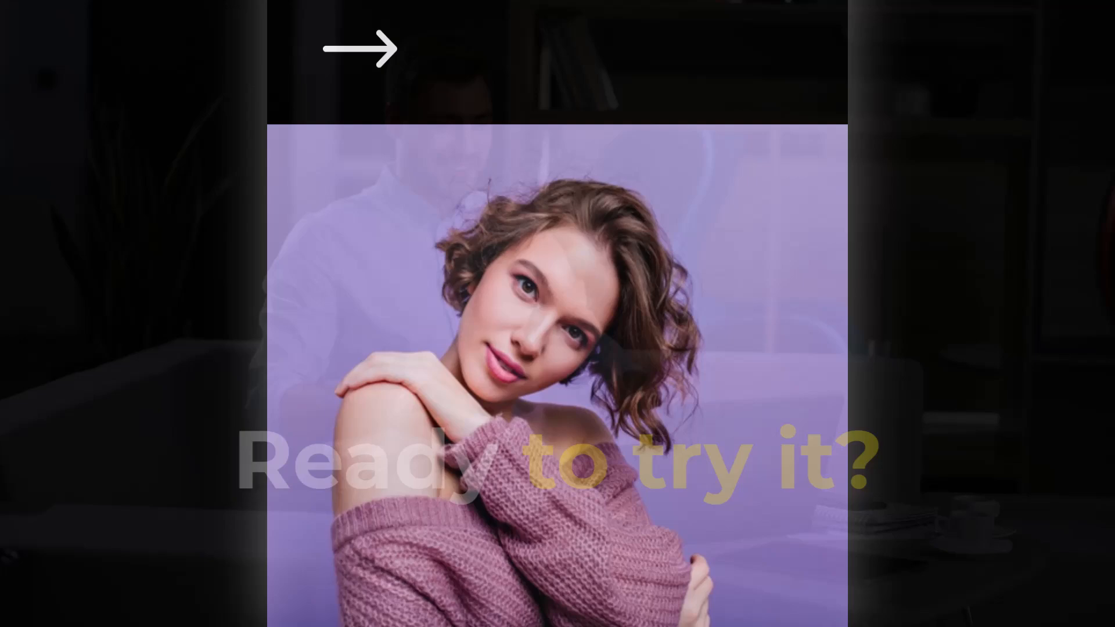
key(Delete)
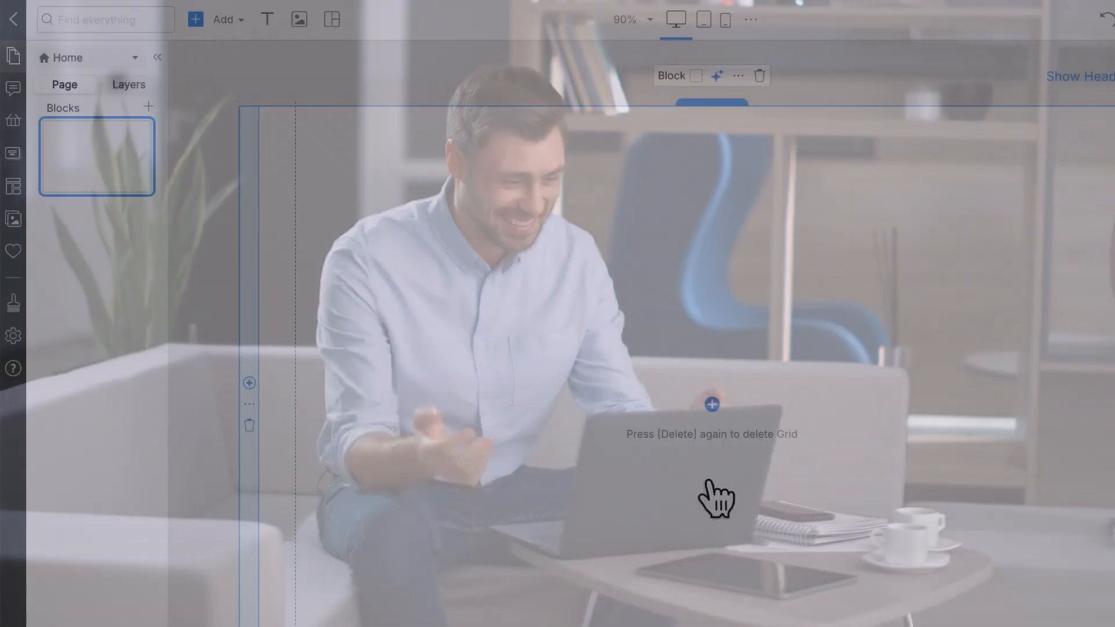
Step: Insert an empty grid into the blank block via Add > Grid and Alt+G
click(223, 19)
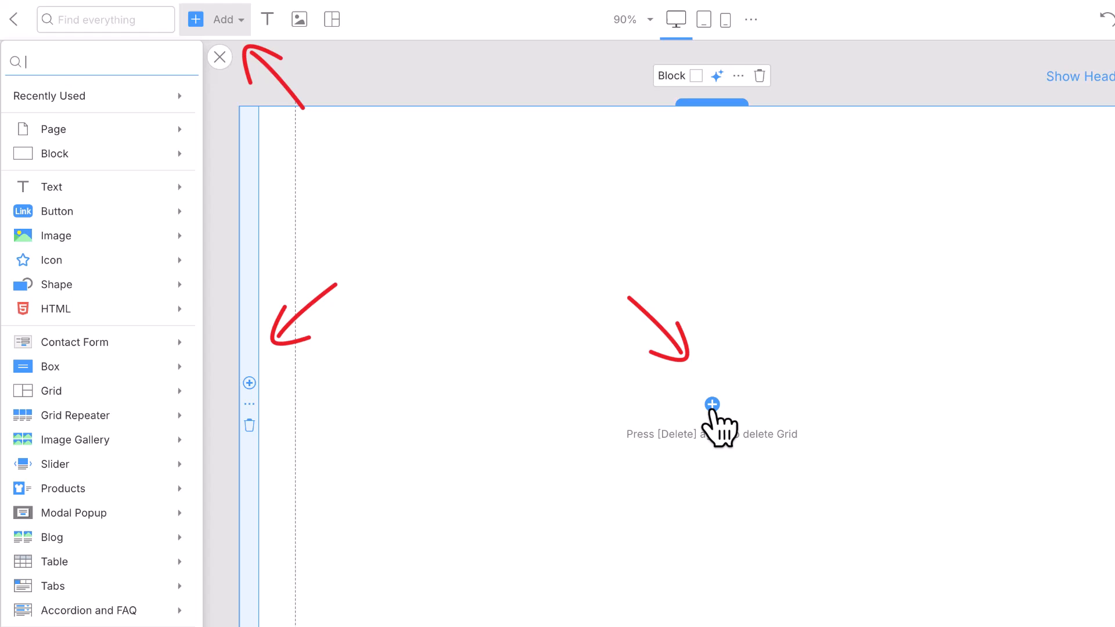
click(51, 390)
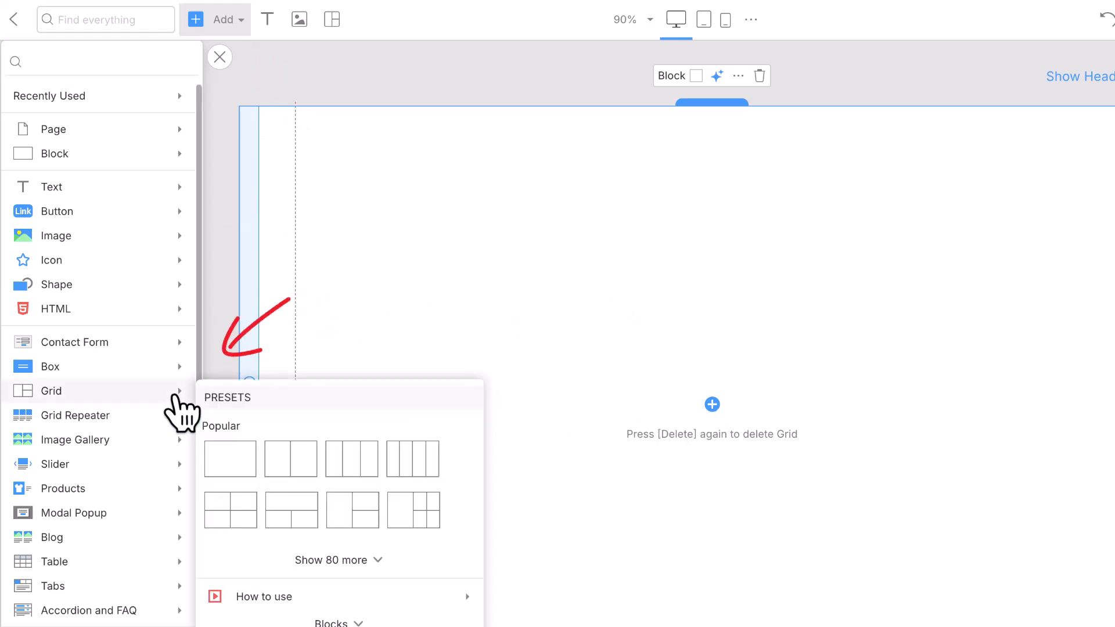
mouse_move(477, 415)
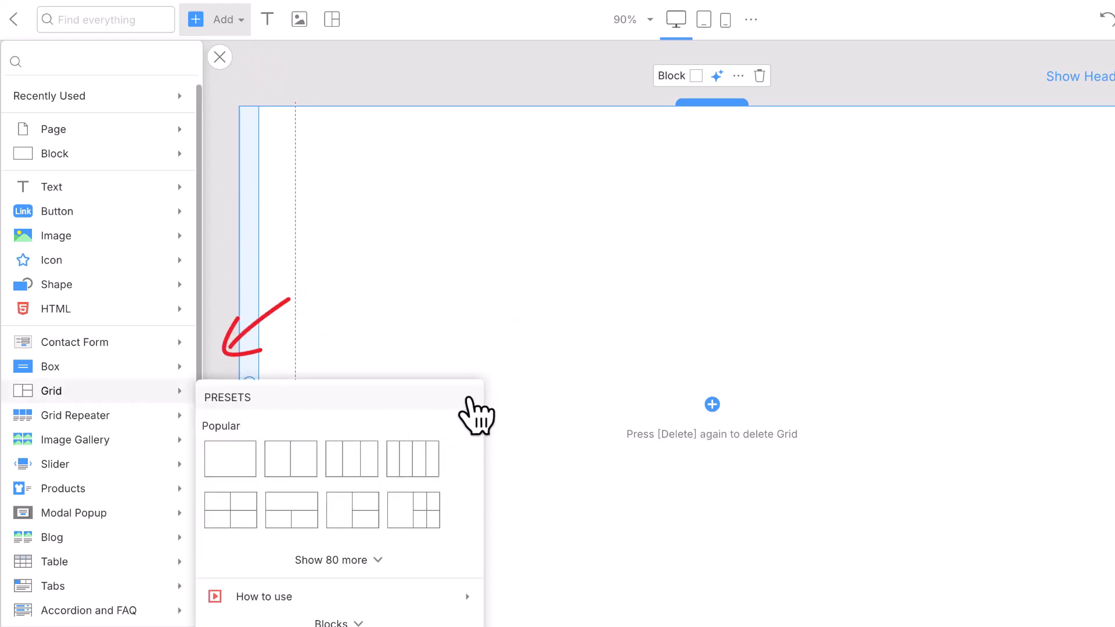
key(alt+g)
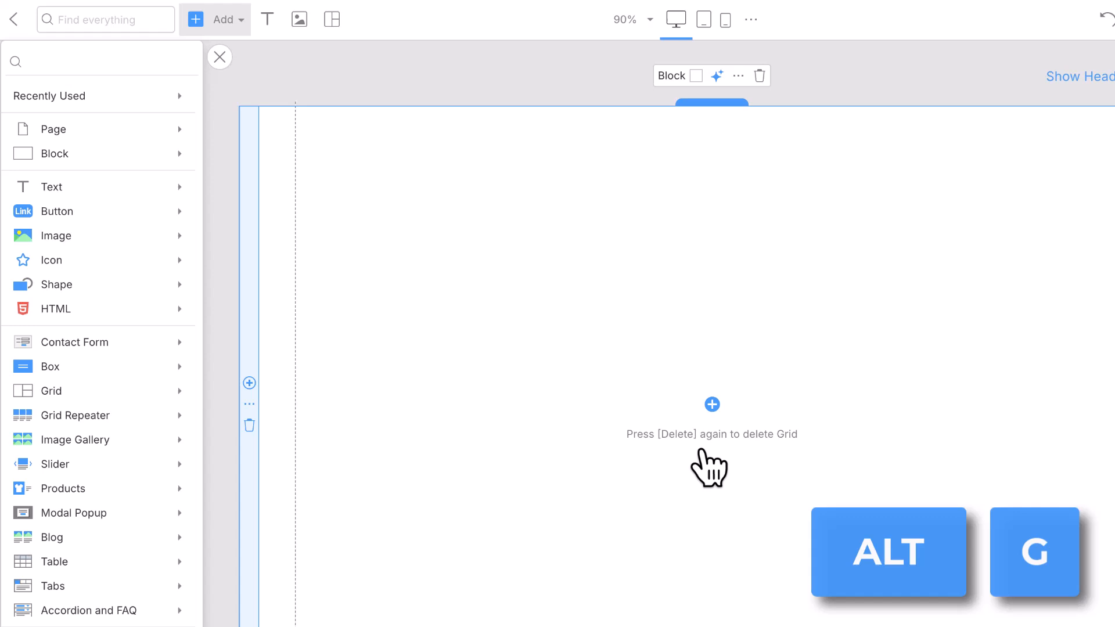
mouse_move(719, 477)
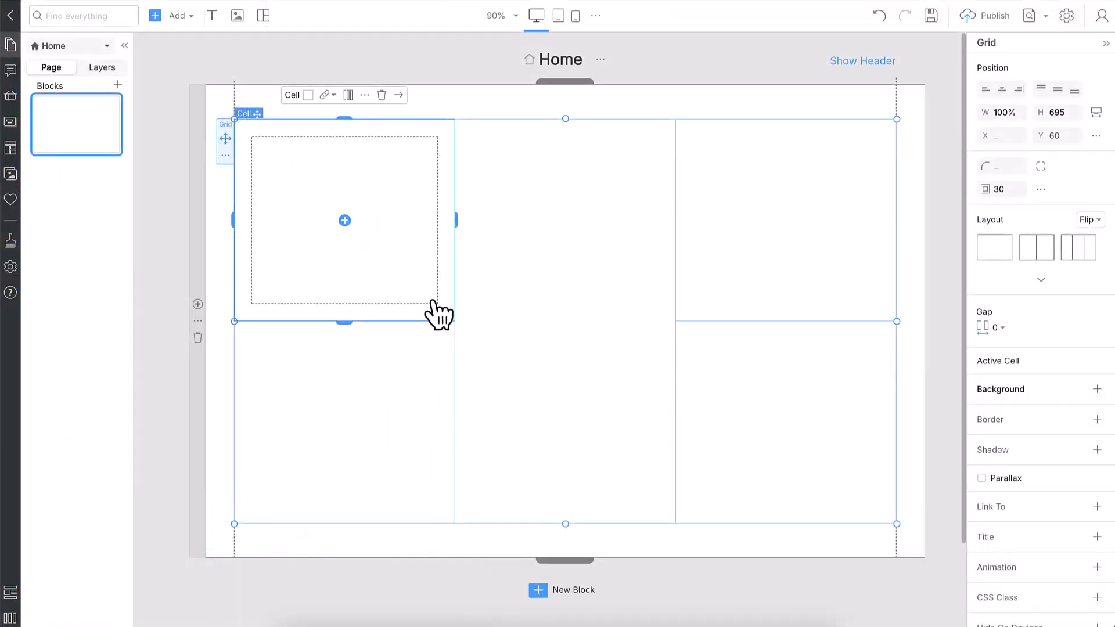
Step: Add cell content and centre the 'FASHION TIPS' and '15 ways to be more stylish' headings
click(174, 15)
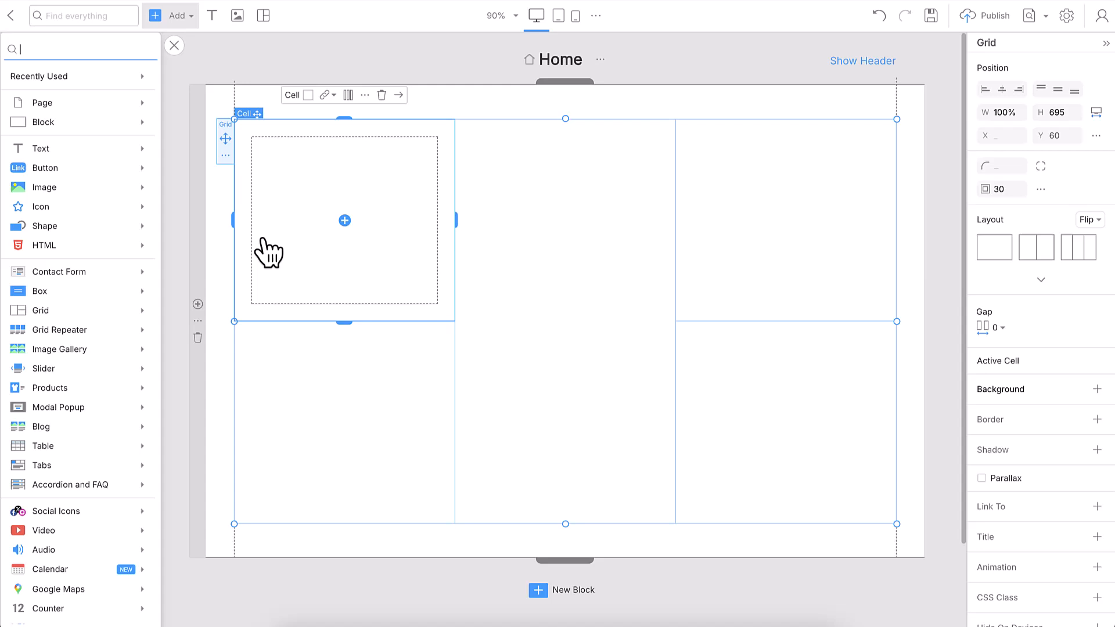
click(344, 221)
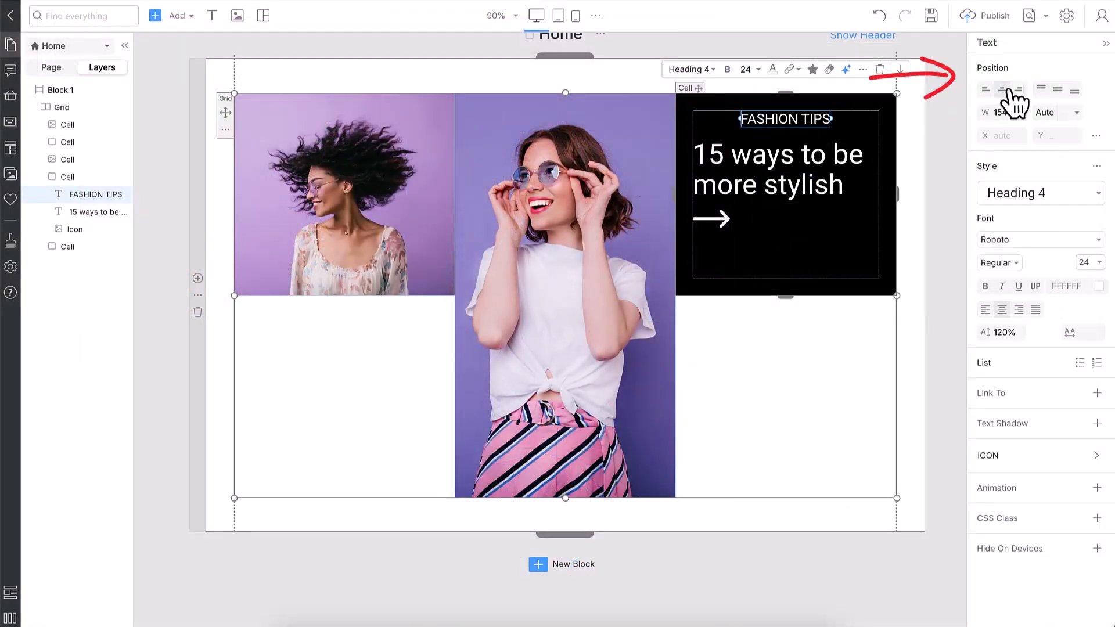
click(778, 168)
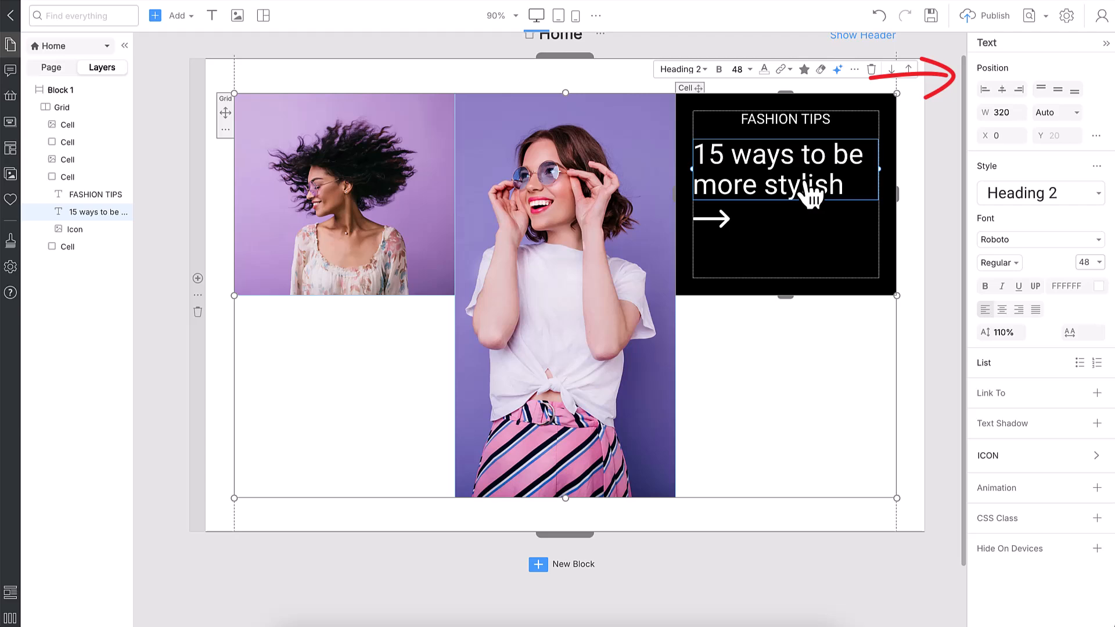
click(1002, 89)
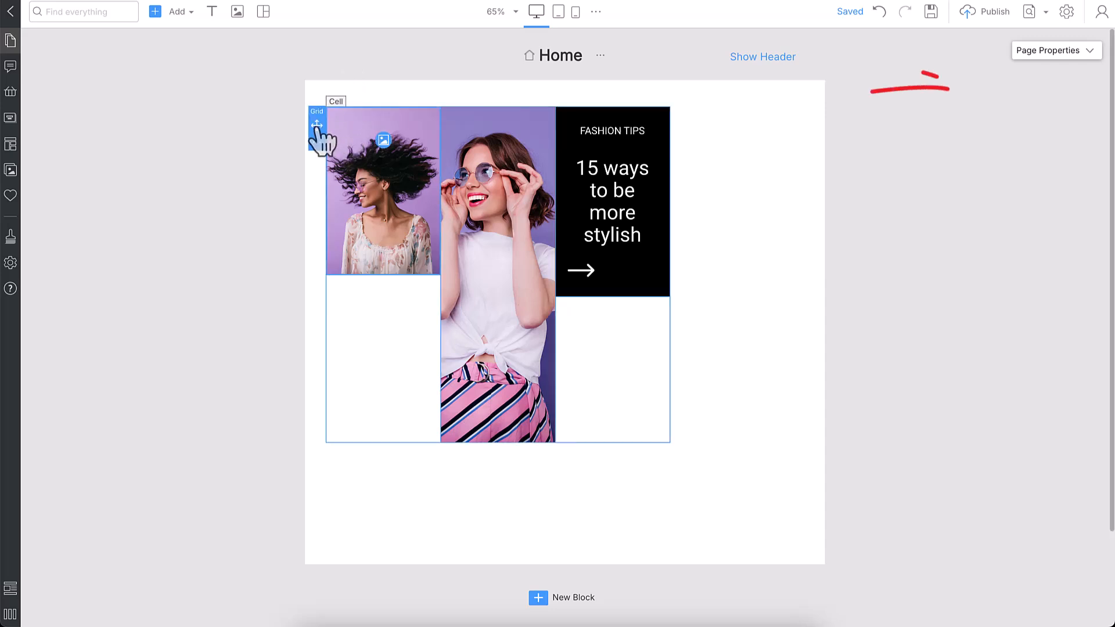
Step: Centre and enlarge the grid to 1050 wide with cell corner radius and gap at 0
click(316, 128)
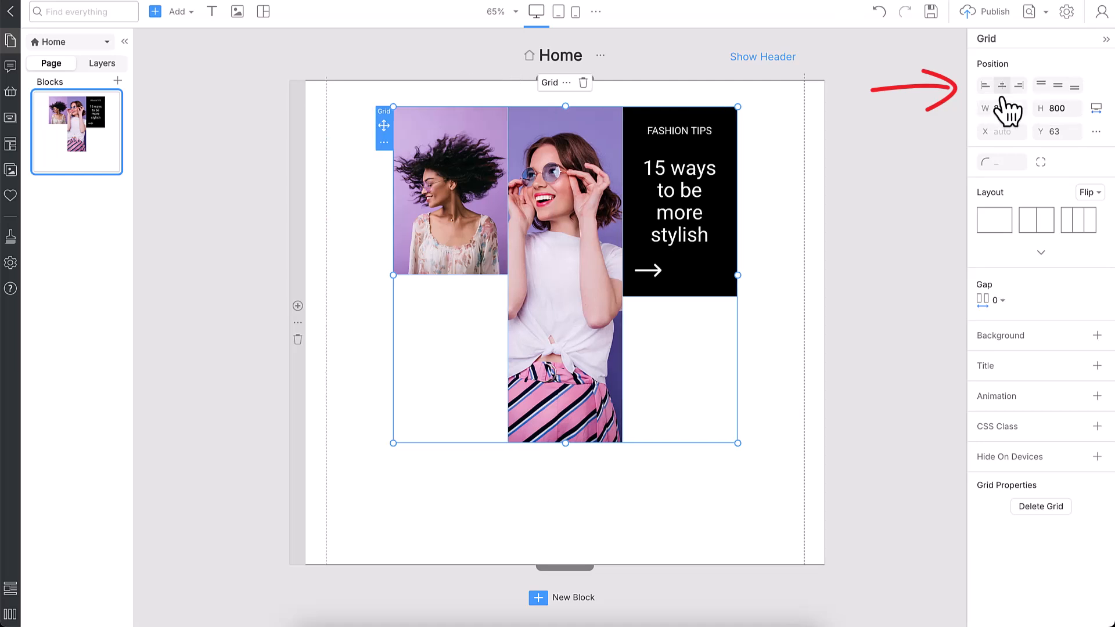
click(1057, 84)
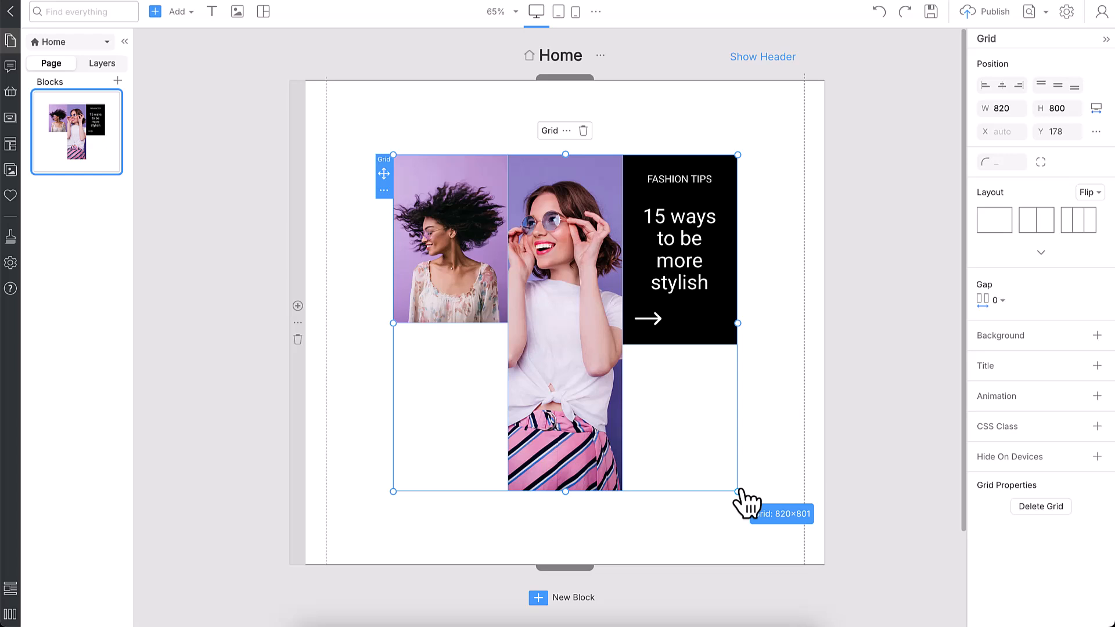
drag(738, 491, 779, 532)
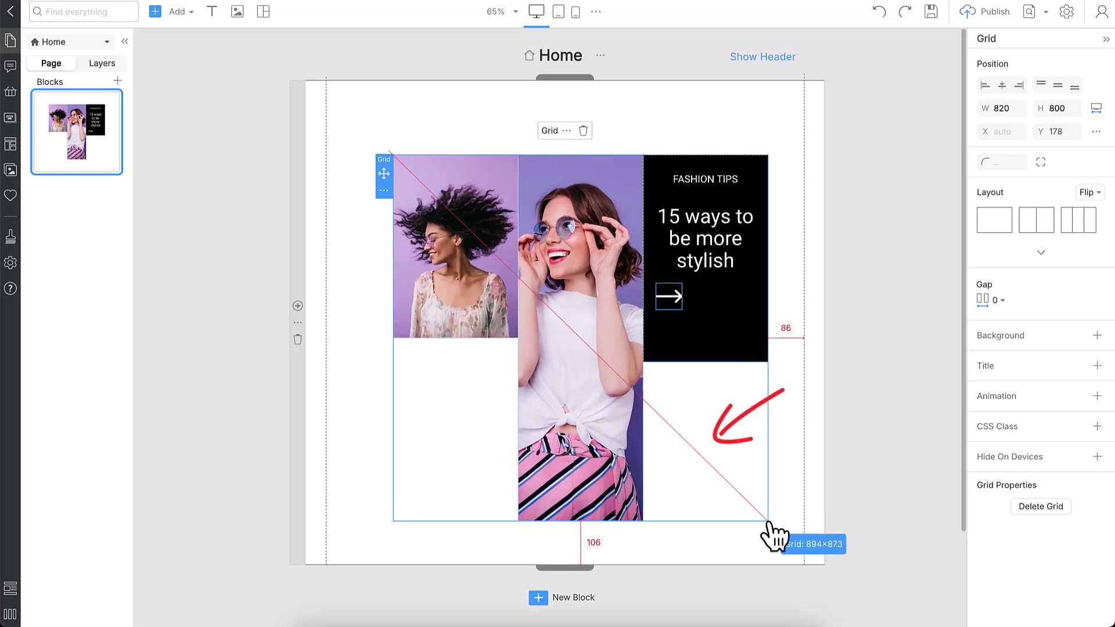
drag(777, 528, 767, 523)
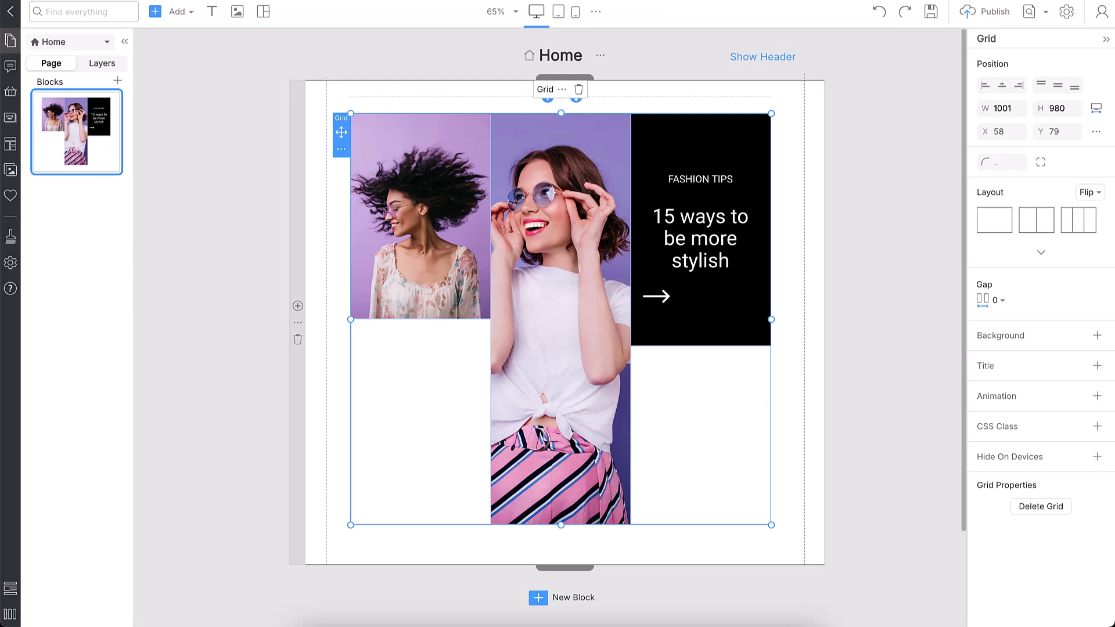
text(1050)
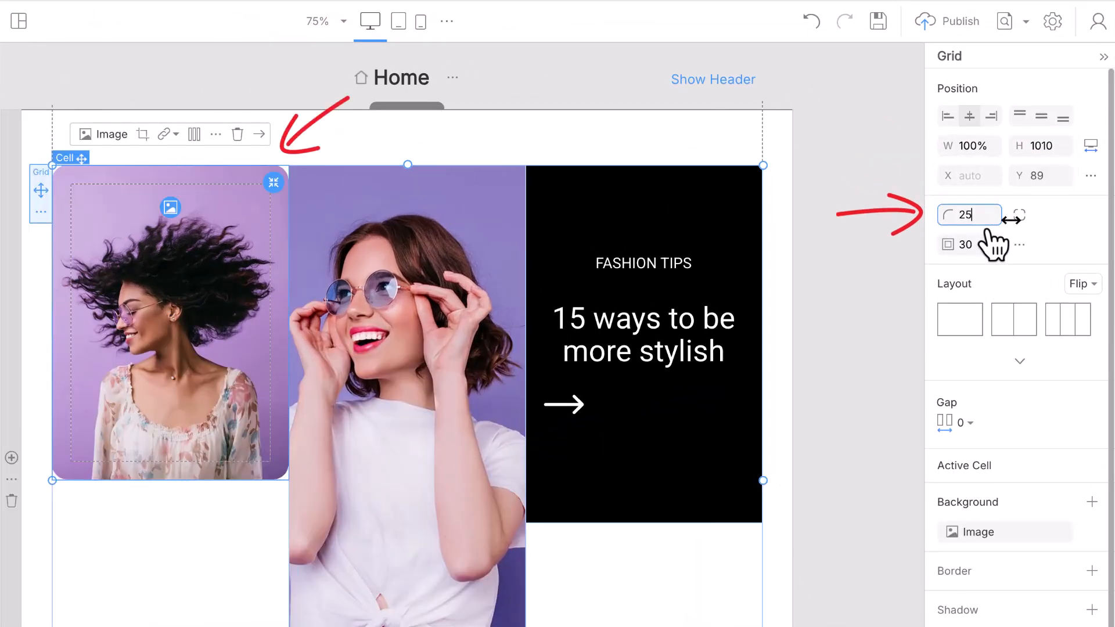
text(0)
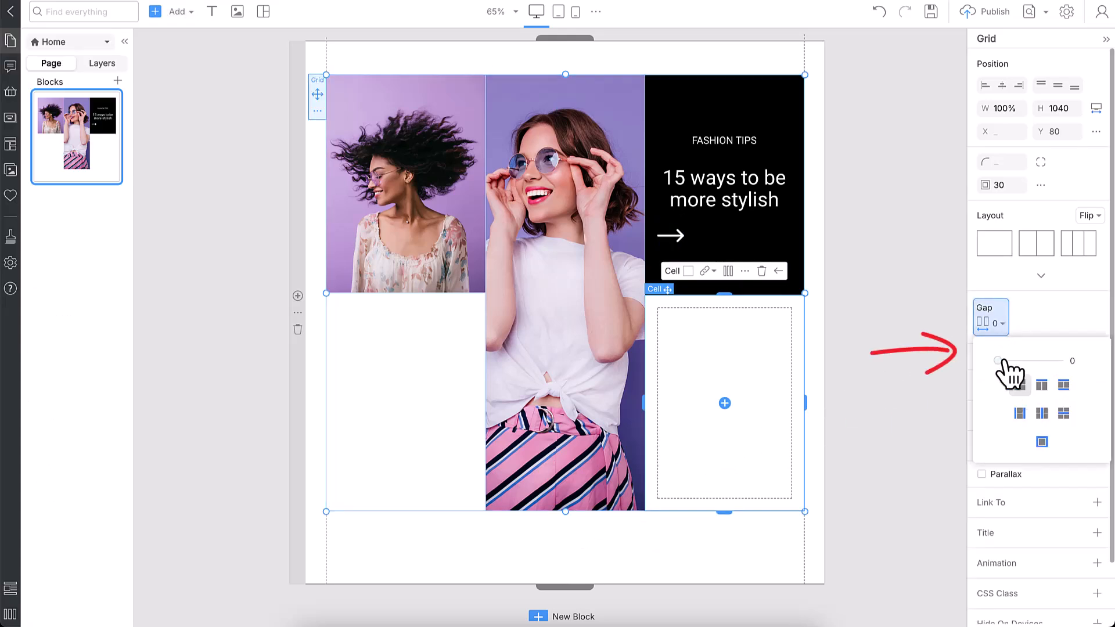
Step: Give the empty lower-left cell a pink background and start the 'Daily Fas' message text
drag(999, 361, 1026, 360)
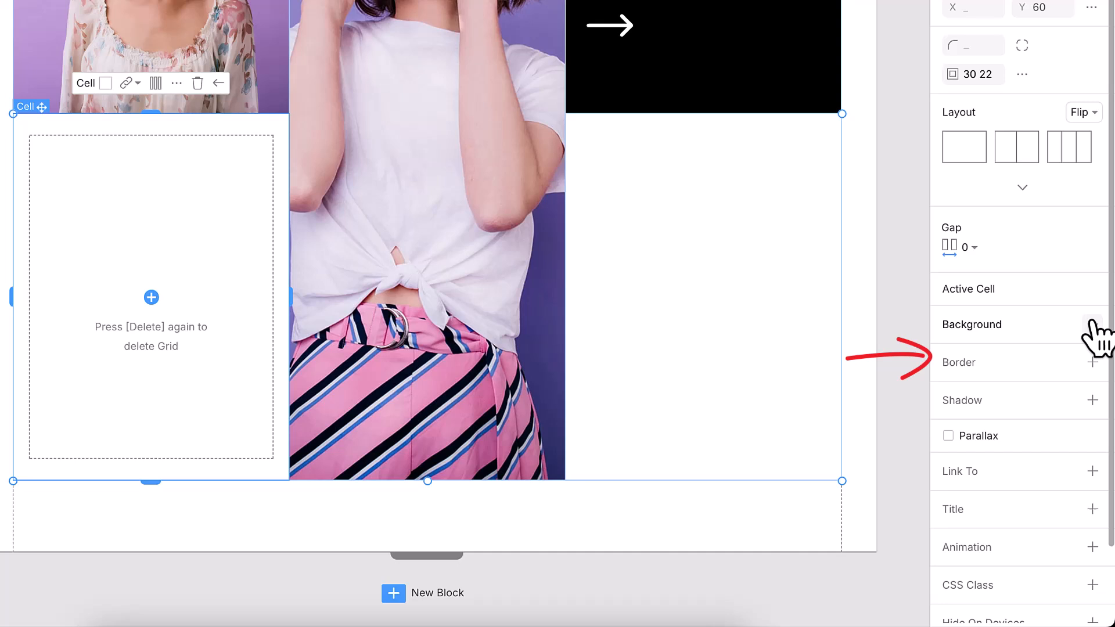
click(1094, 324)
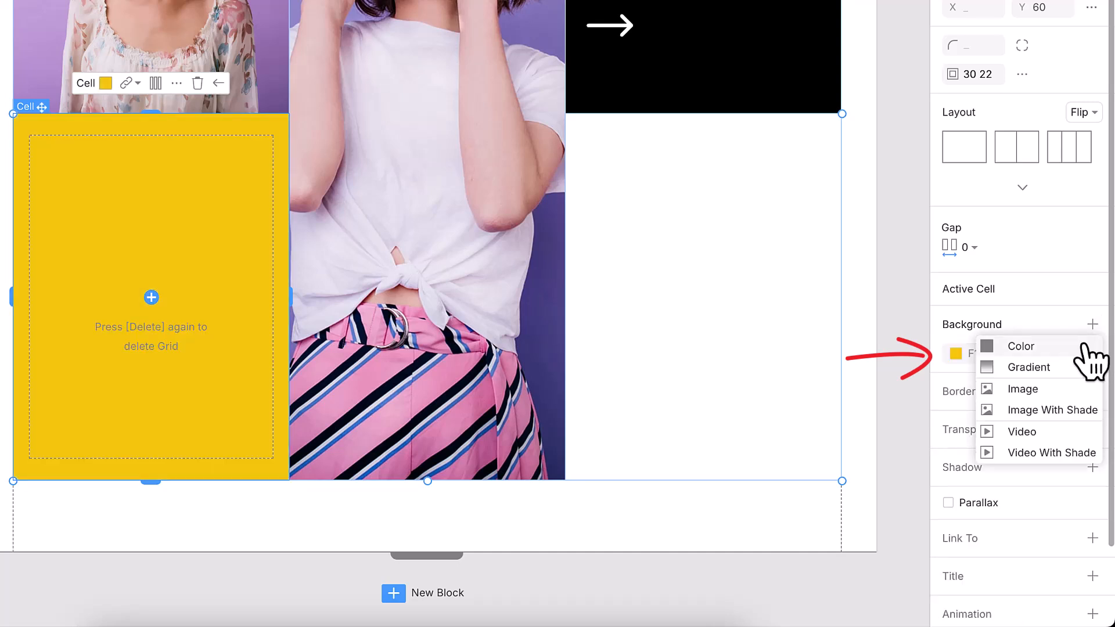
click(1028, 367)
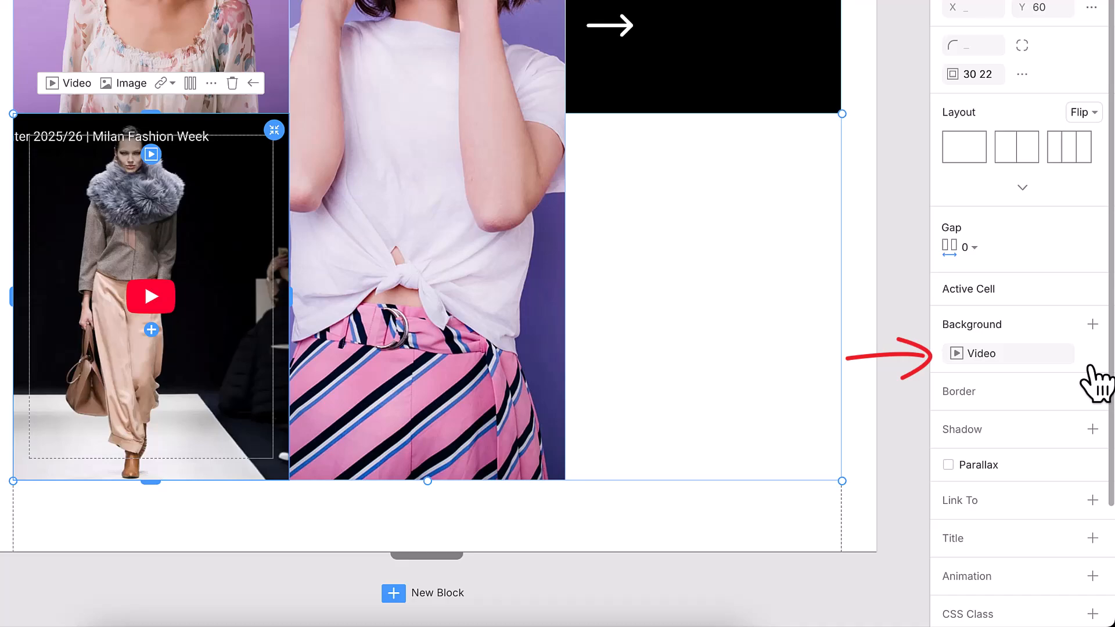
click(1093, 324)
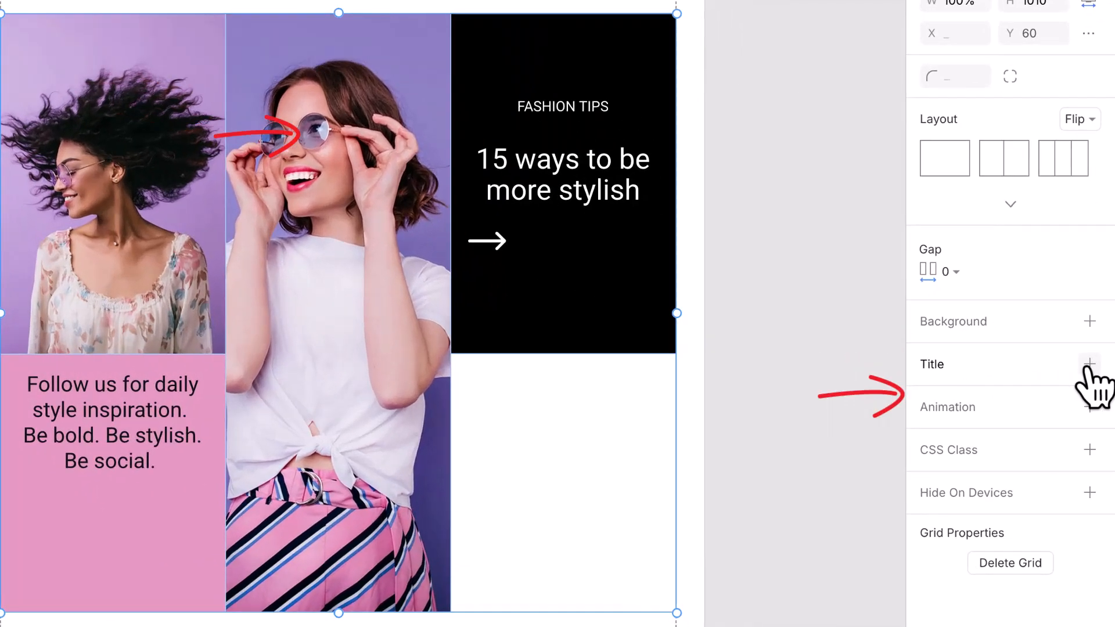
text(Daily Fas)
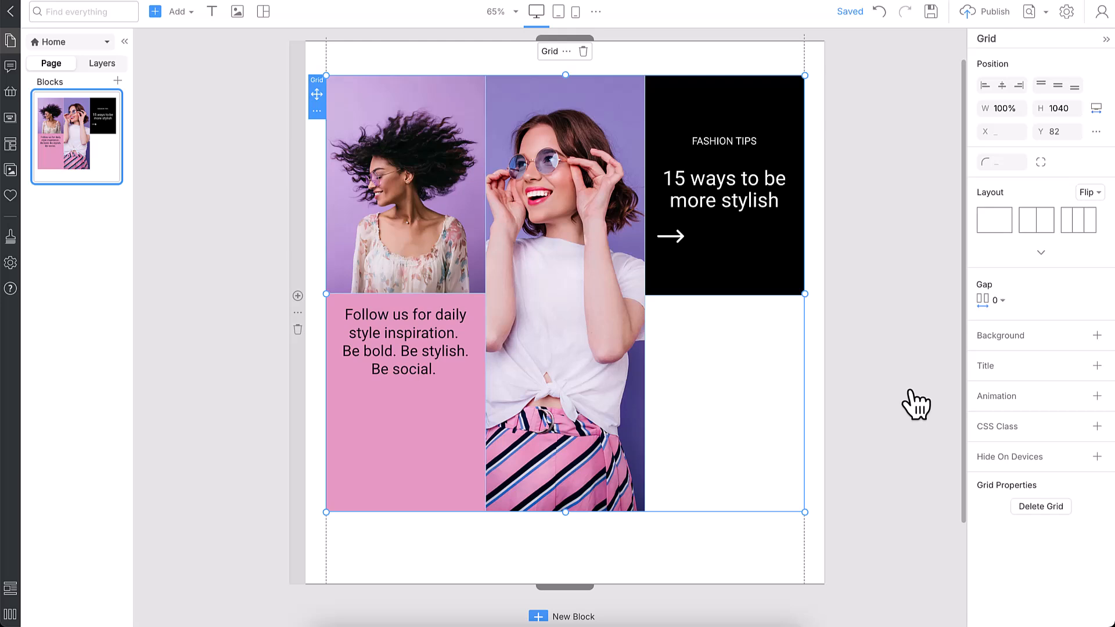
Step: Copy the whole fashion-tips grid and paste it into a new block below
click(575, 50)
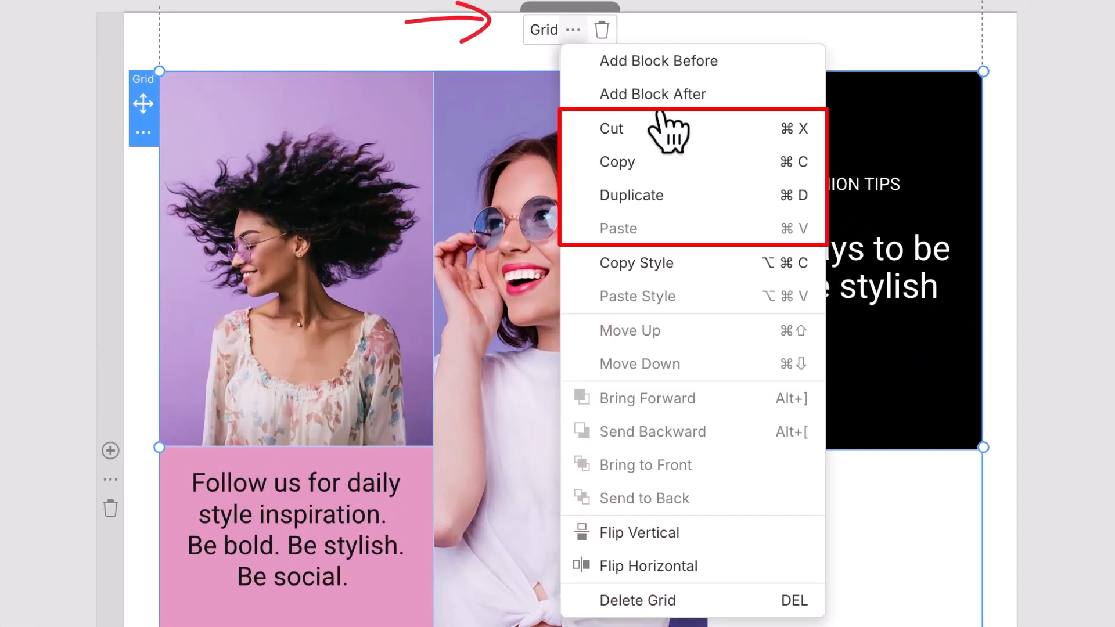
mouse_move(733, 188)
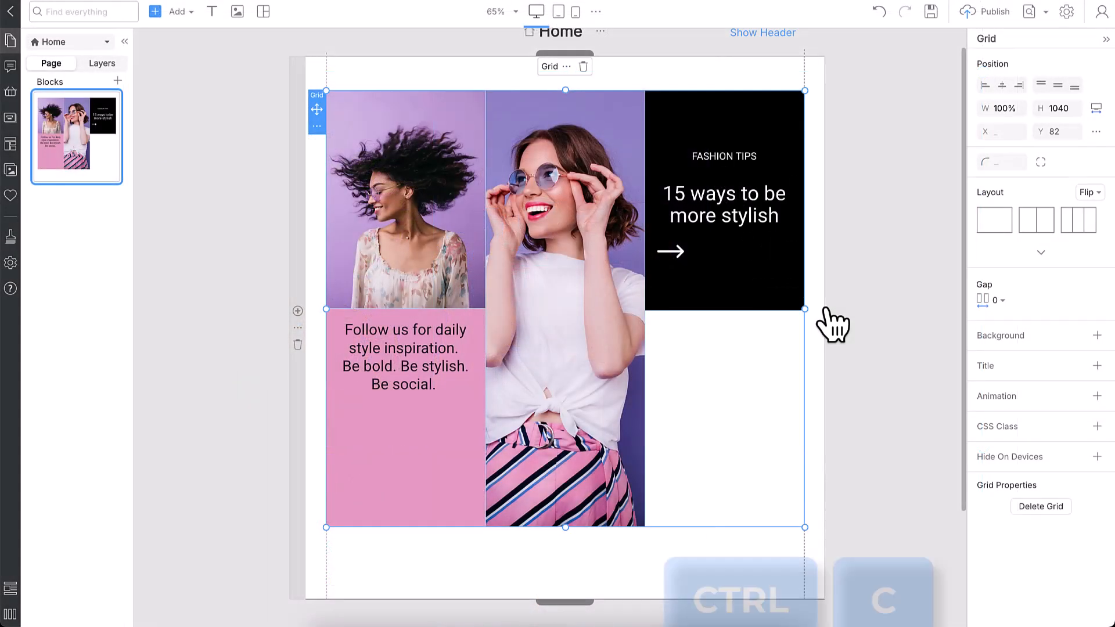
key(ctrl+c)
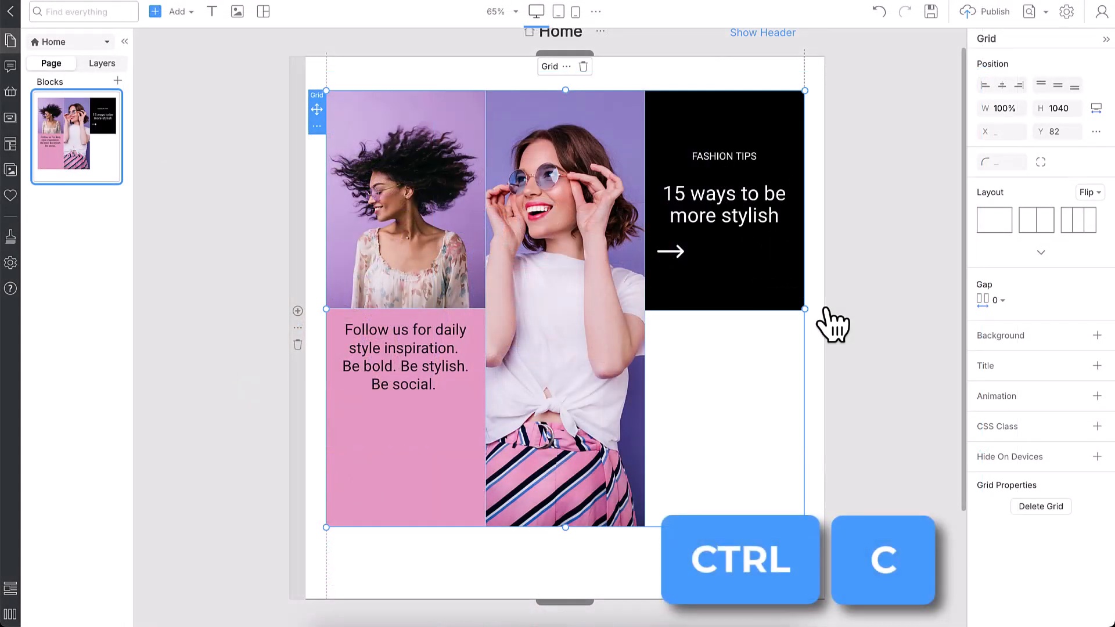
key(ctrl+v)
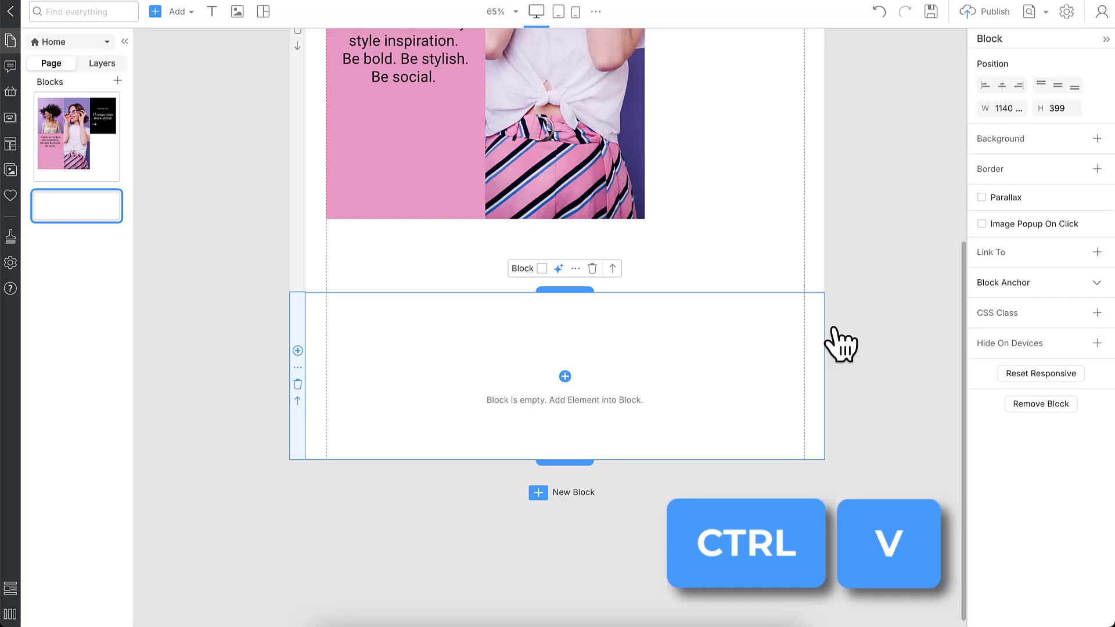
key(ctrl+v)
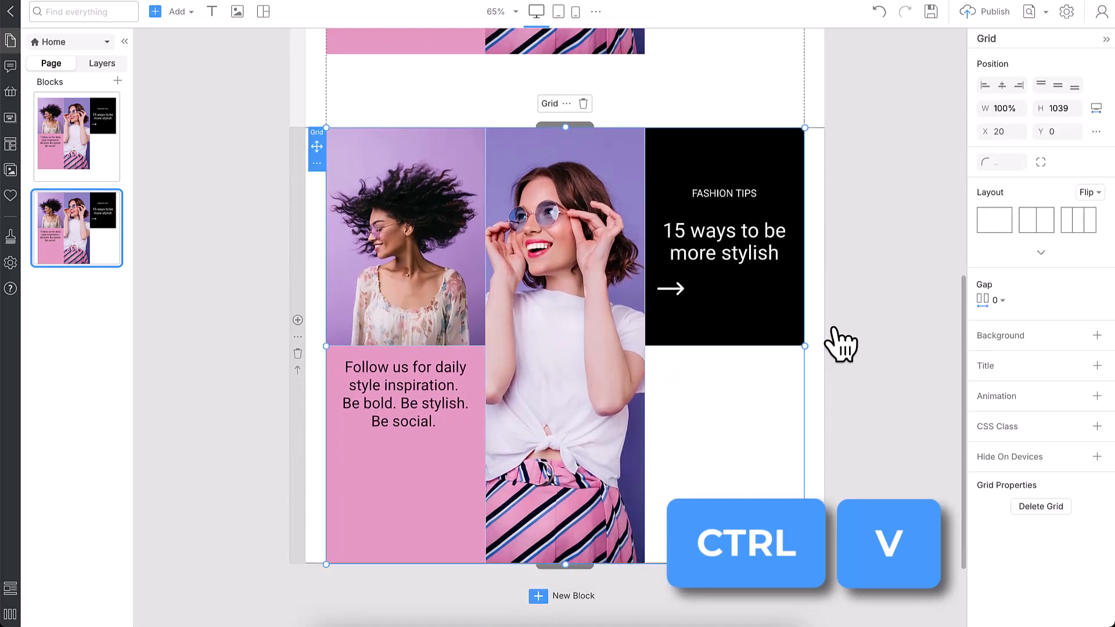
mouse_move(593, 124)
text(Daily Fashion Tips)
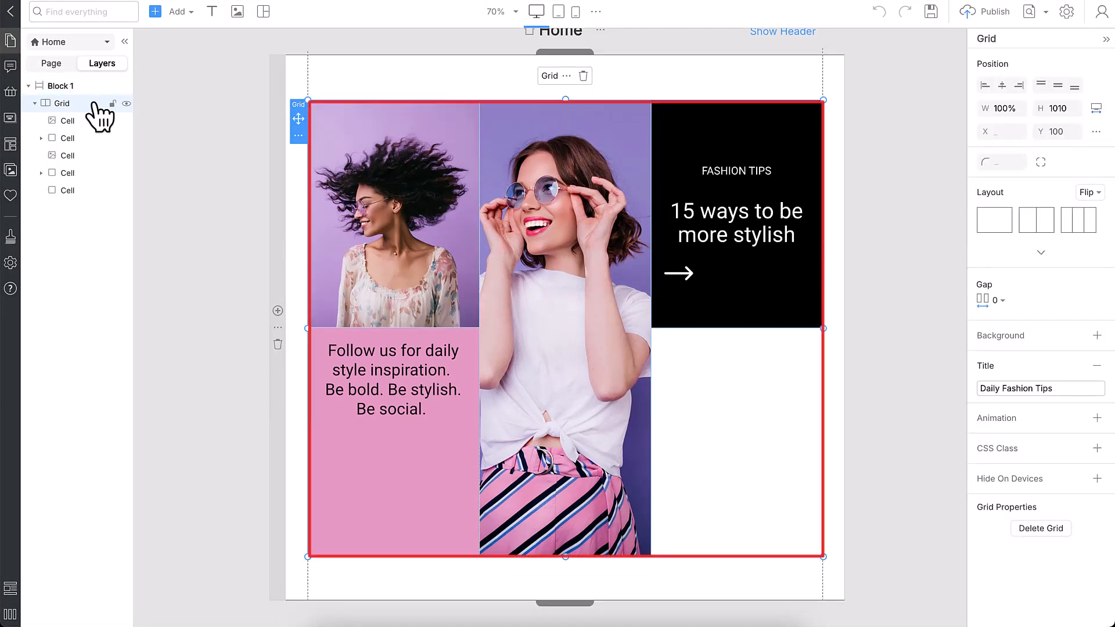
Step: Set the handbag photo as the lower-right cell background with a shadow and widen the right column to 47%
click(68, 120)
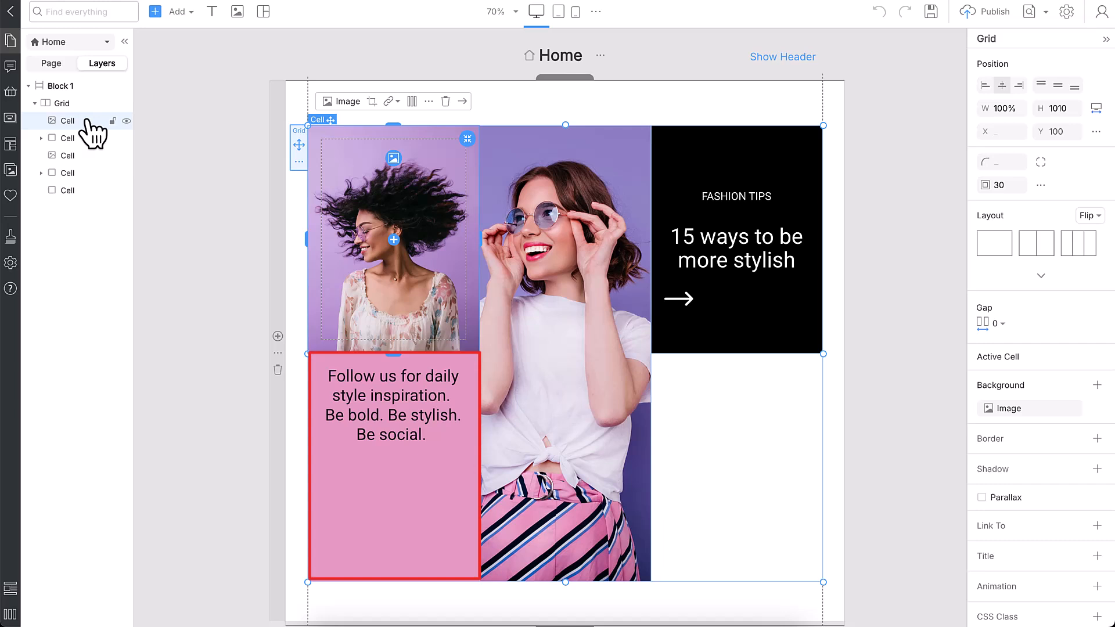
click(392, 404)
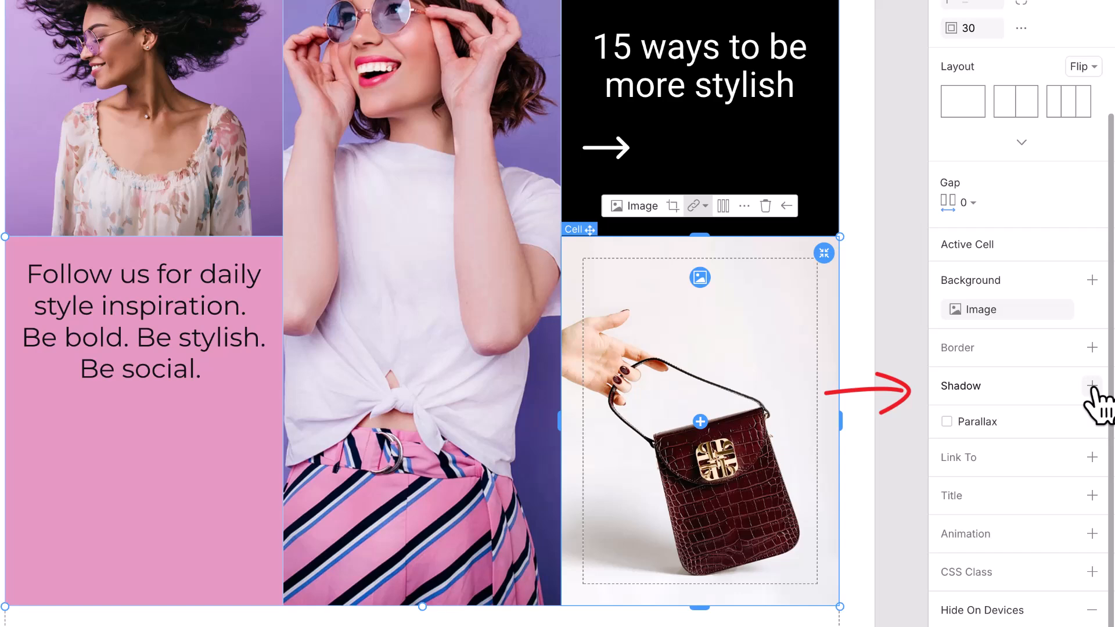
click(1093, 386)
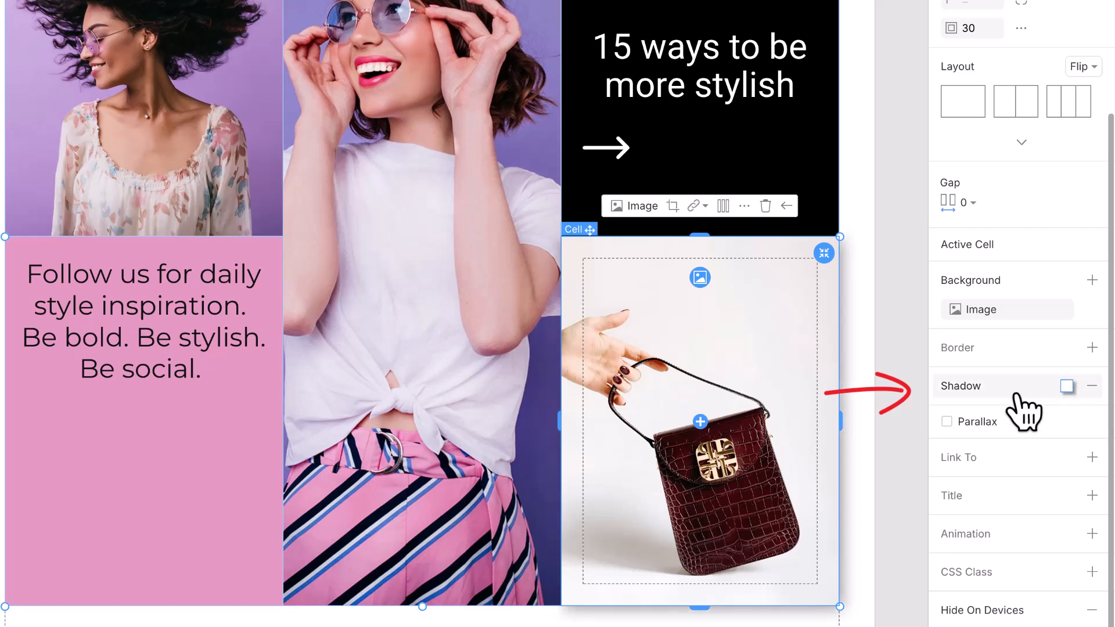
click(698, 206)
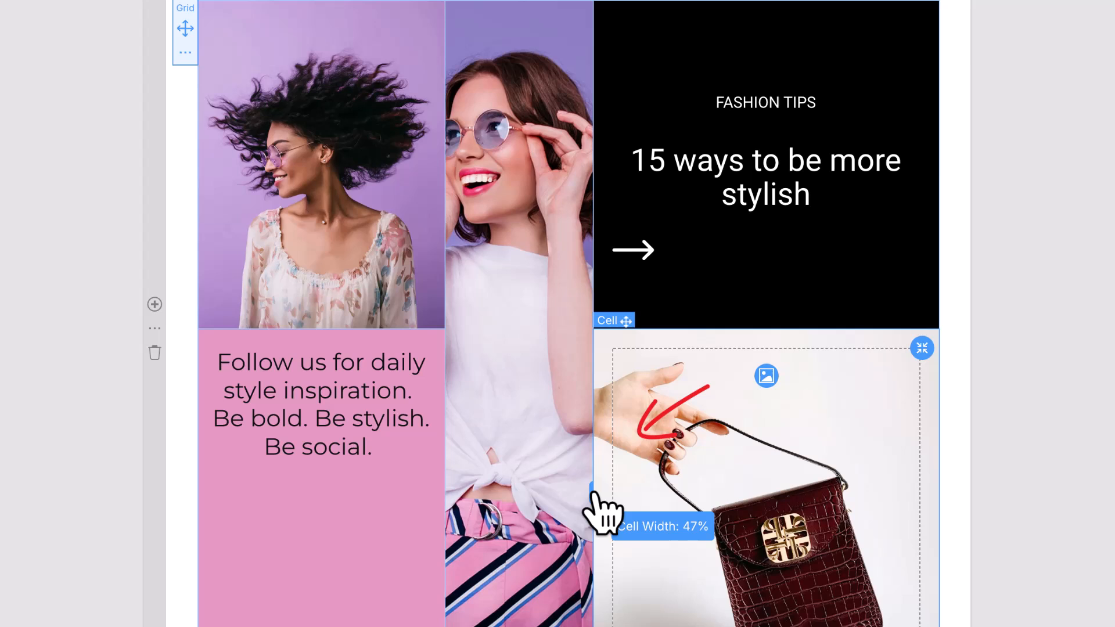
drag(593, 490, 444, 509)
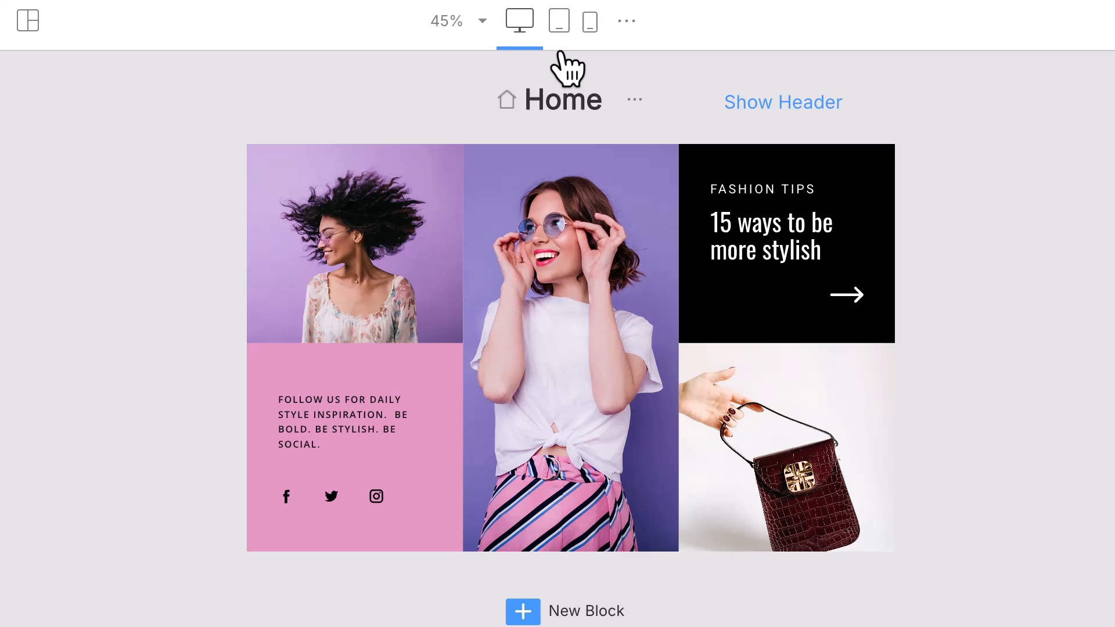
Step: Preview the fashion-tips block on tablet, then on phone in its single-column layout
click(559, 20)
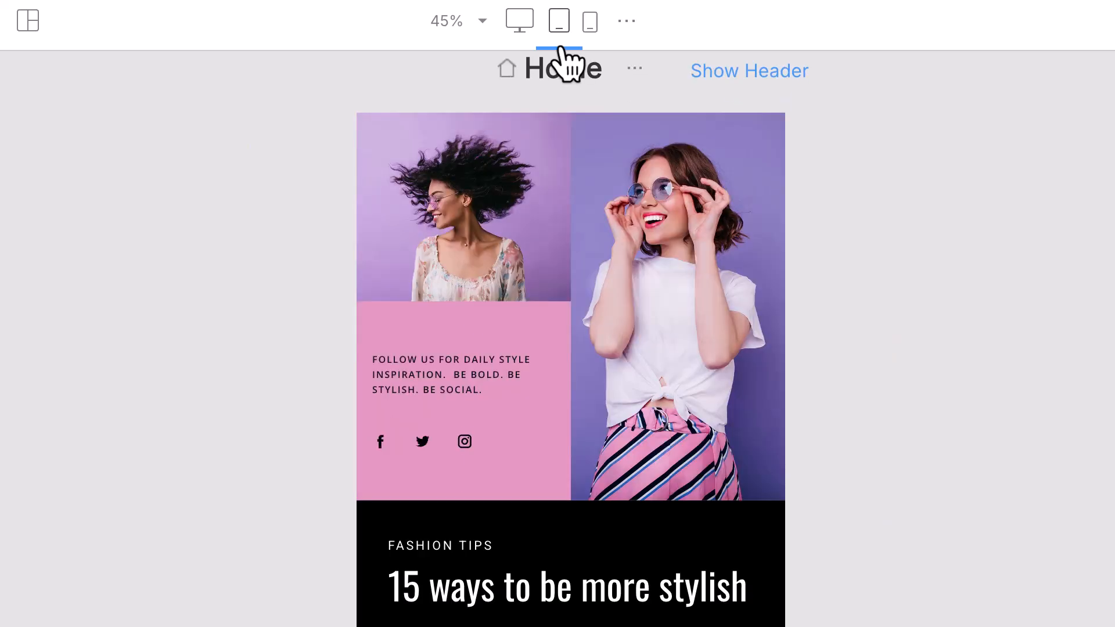
click(589, 21)
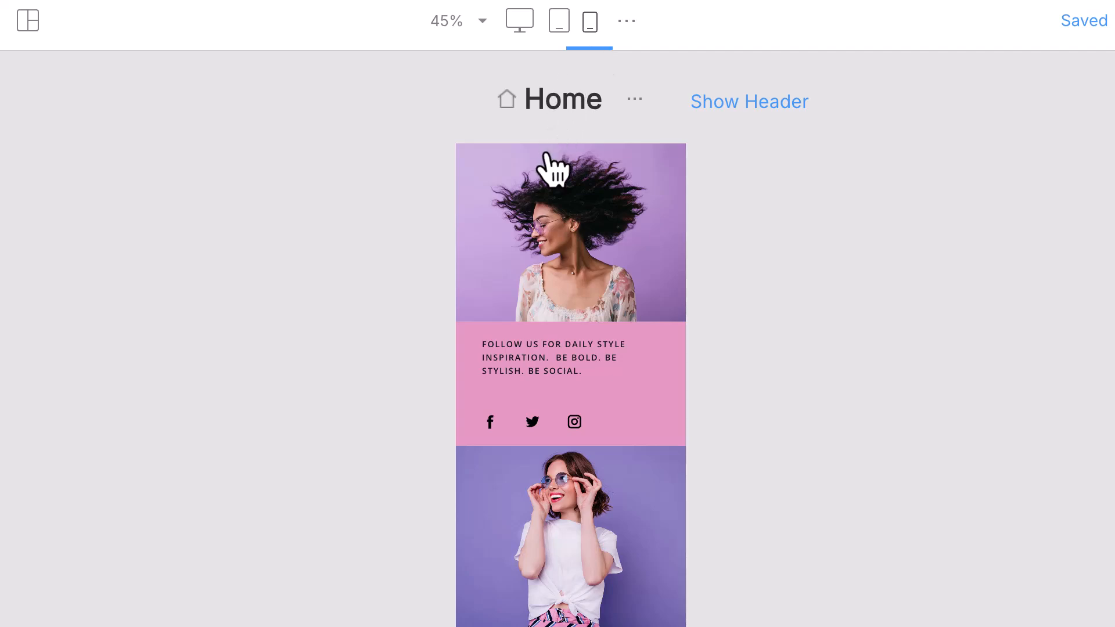
scroll(down, 3)
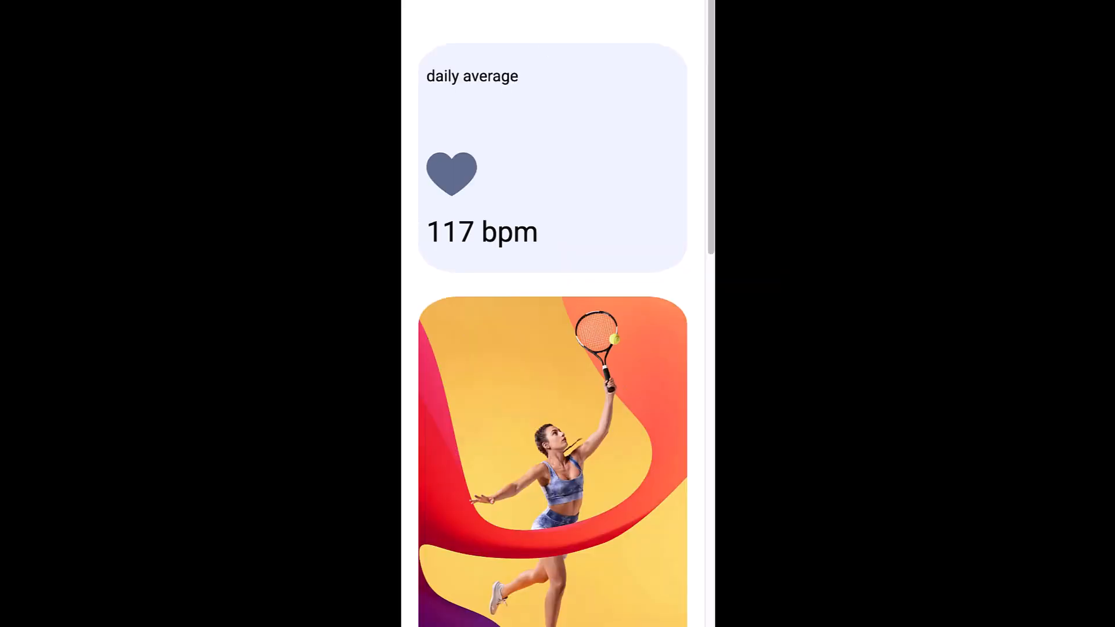
Step: Scroll down the mobile fitness dashboard to the 2,540 cal card and weekday chart
scroll(down, 3)
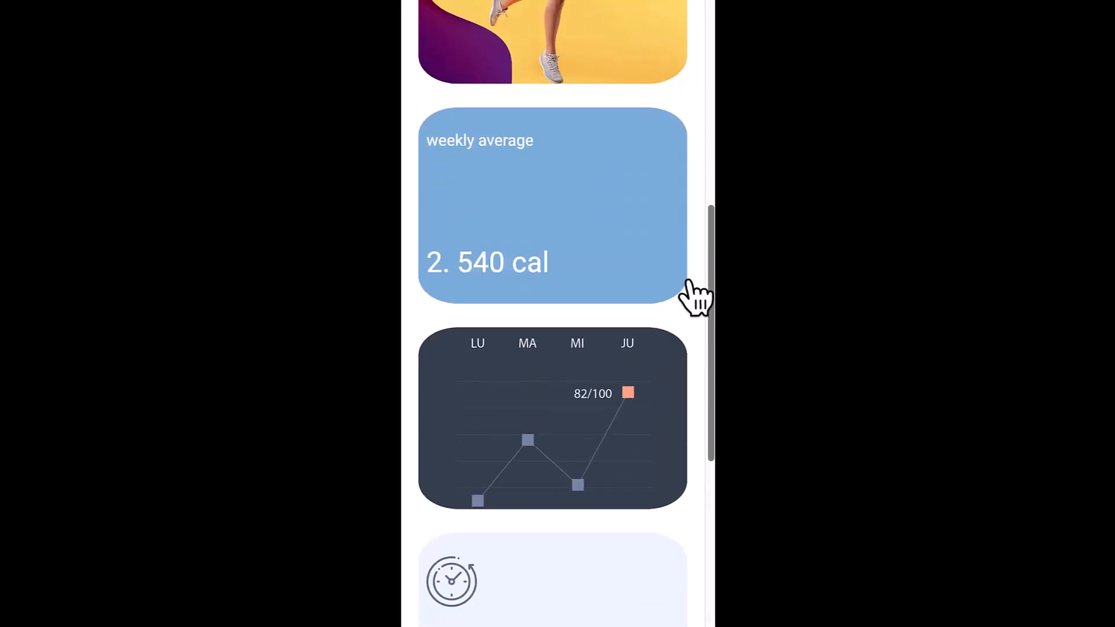